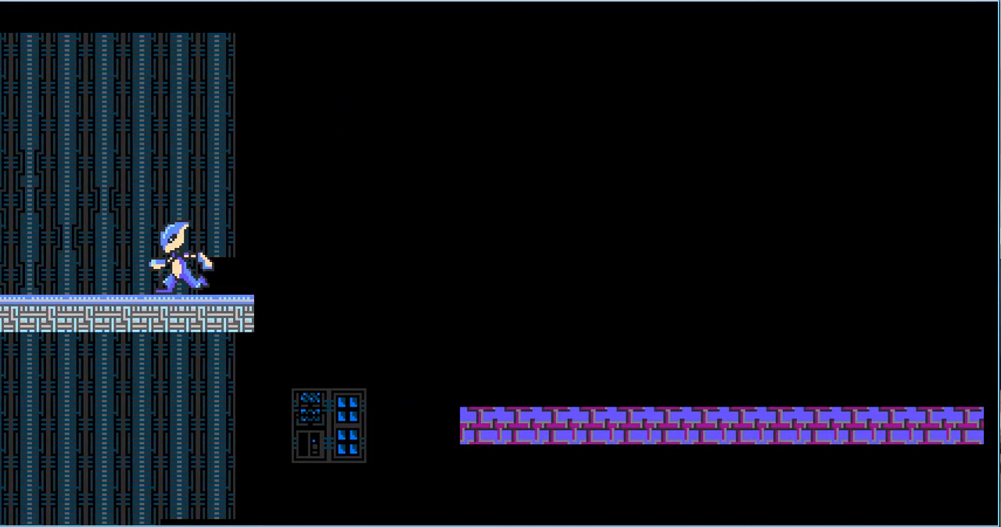
Scroll right to move the character across the zone boundary to the ledge area
scroll("right", 3)
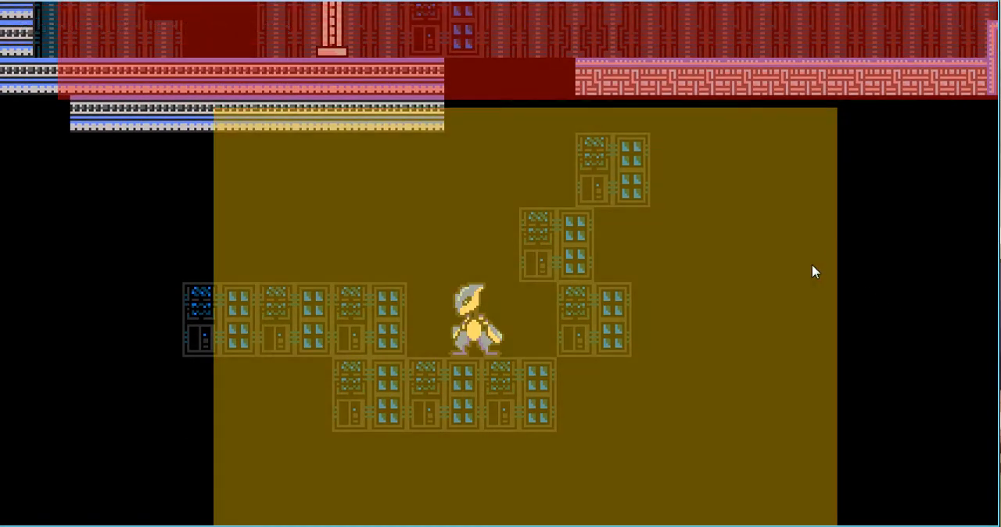
mouse_move(809, 280)
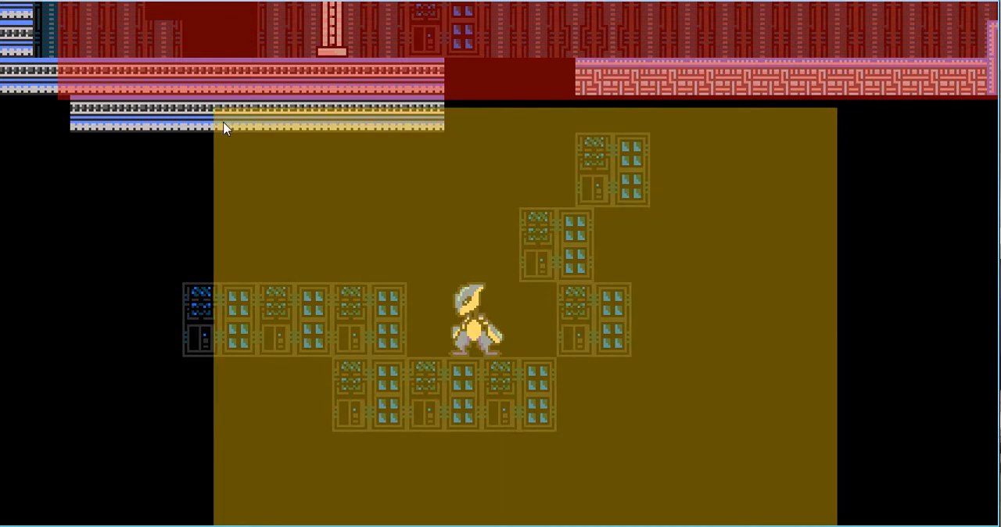
mouse_move(243, 132)
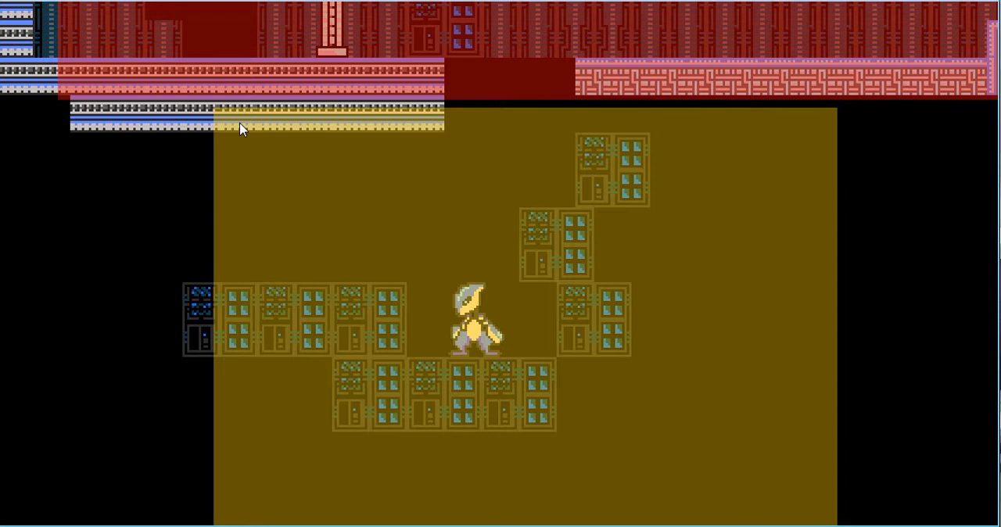
mouse_move(223, 130)
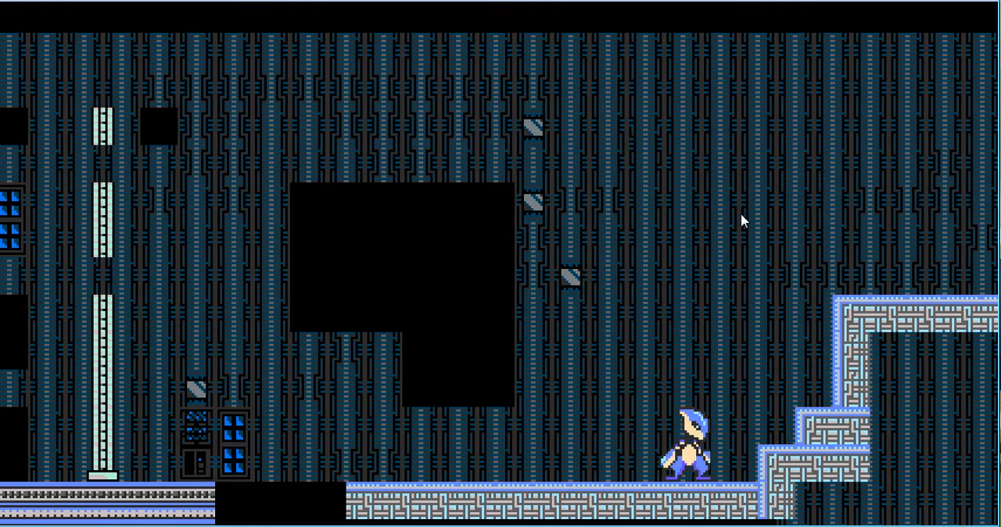
mouse_move(993, 272)
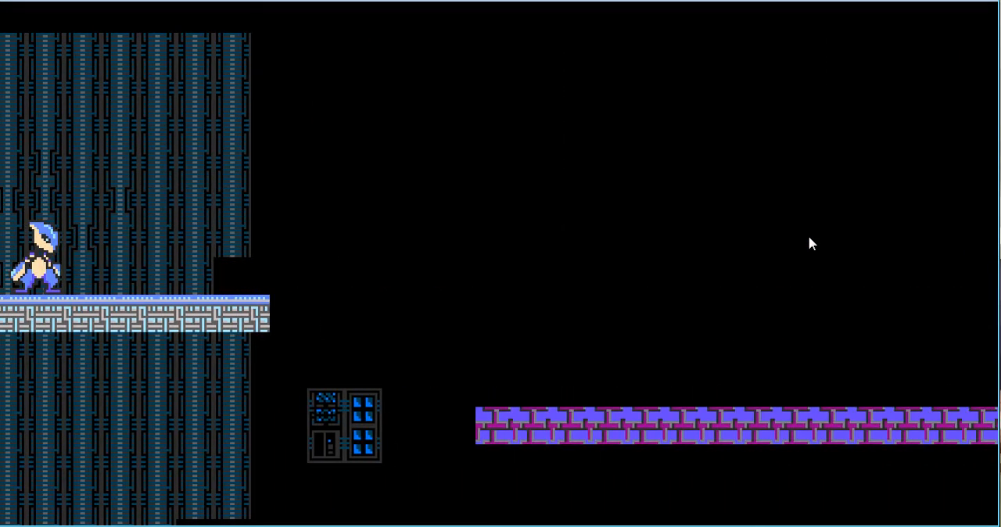
mouse_move(352, 260)
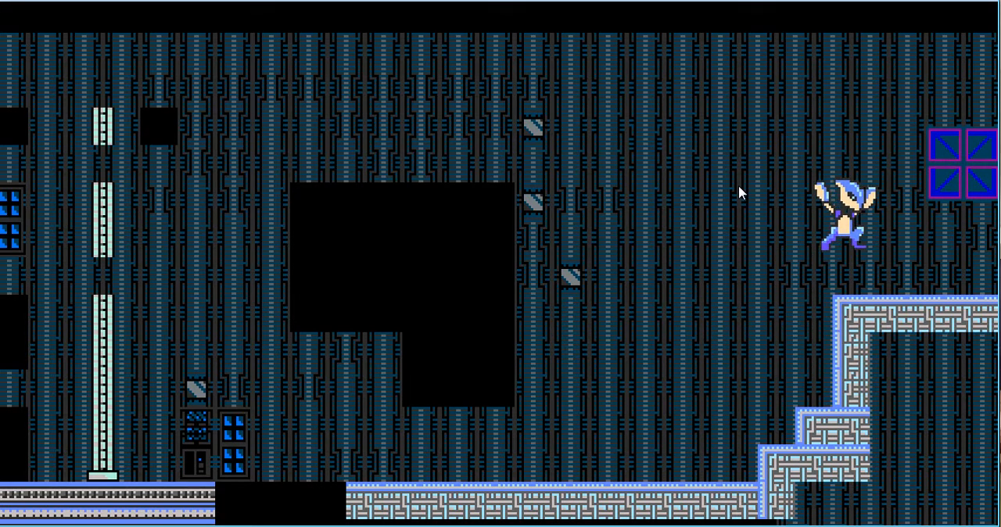
Scroll left to bring the character back to the left ledge beside the blue block
scroll("left", 3)
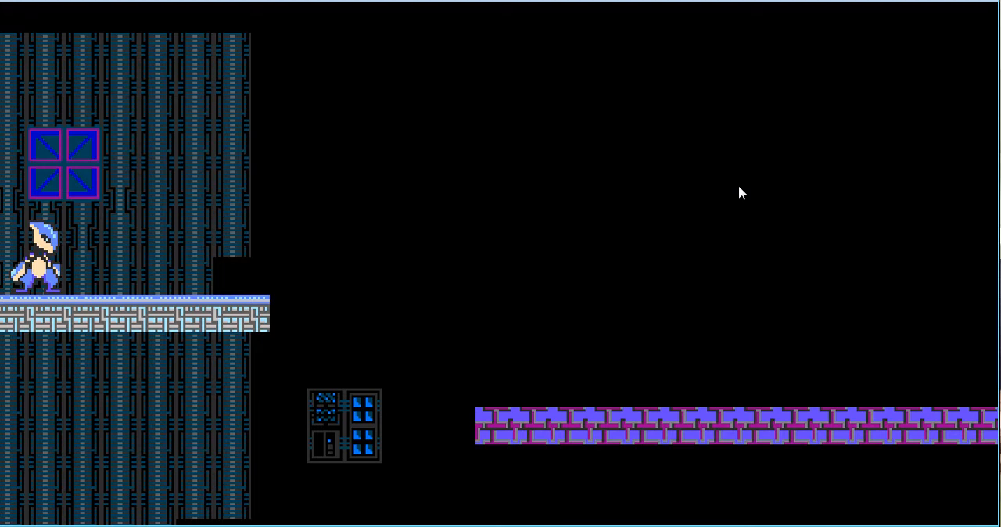
mouse_move(108, 164)
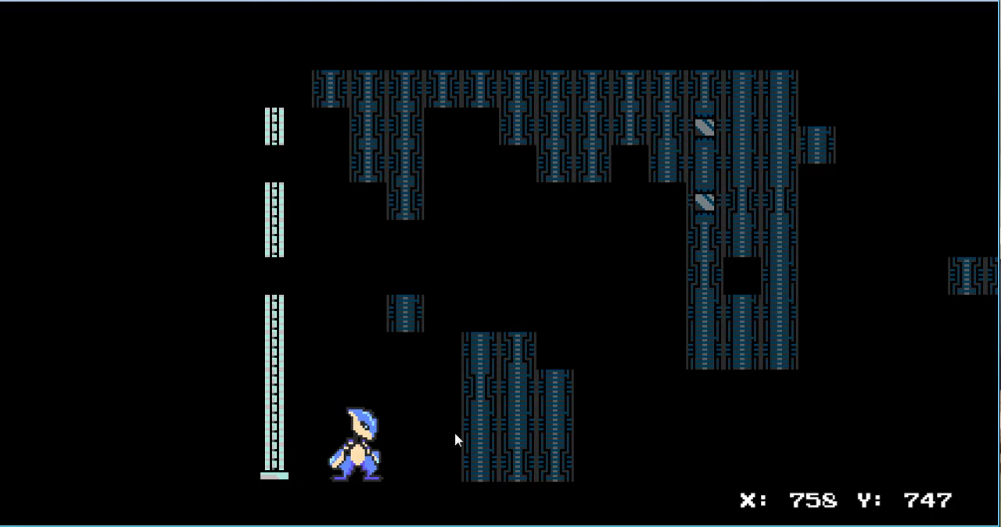
mouse_move(473, 388)
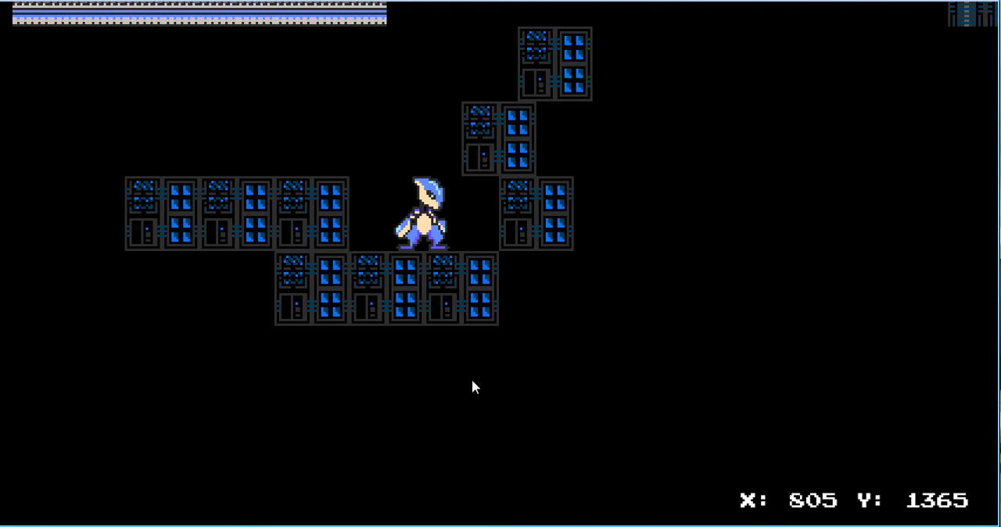
Make the character jump onto the higher door-and-window block
key("up")
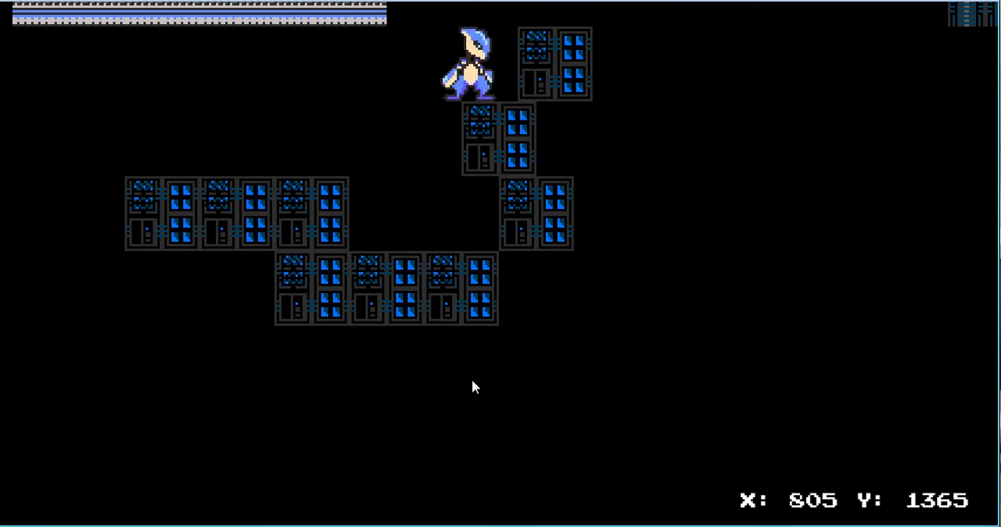